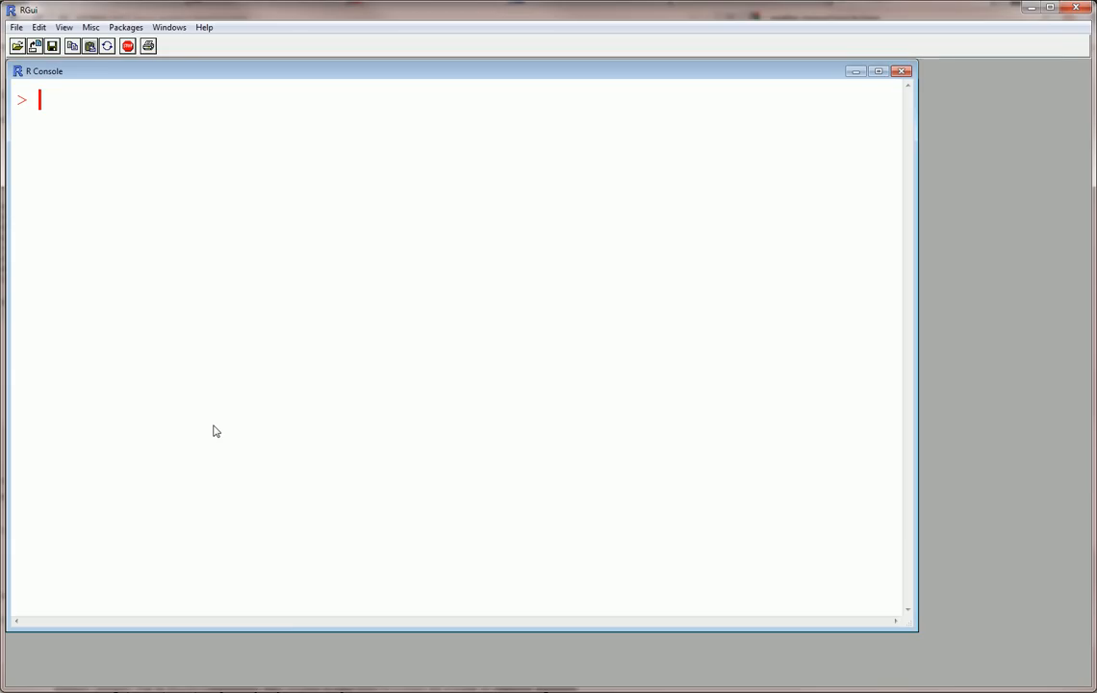
Run head(USmelanoma) to list mortality, latitude, longitude and ocean for the first six states
{"action": "type", "text": "head("}
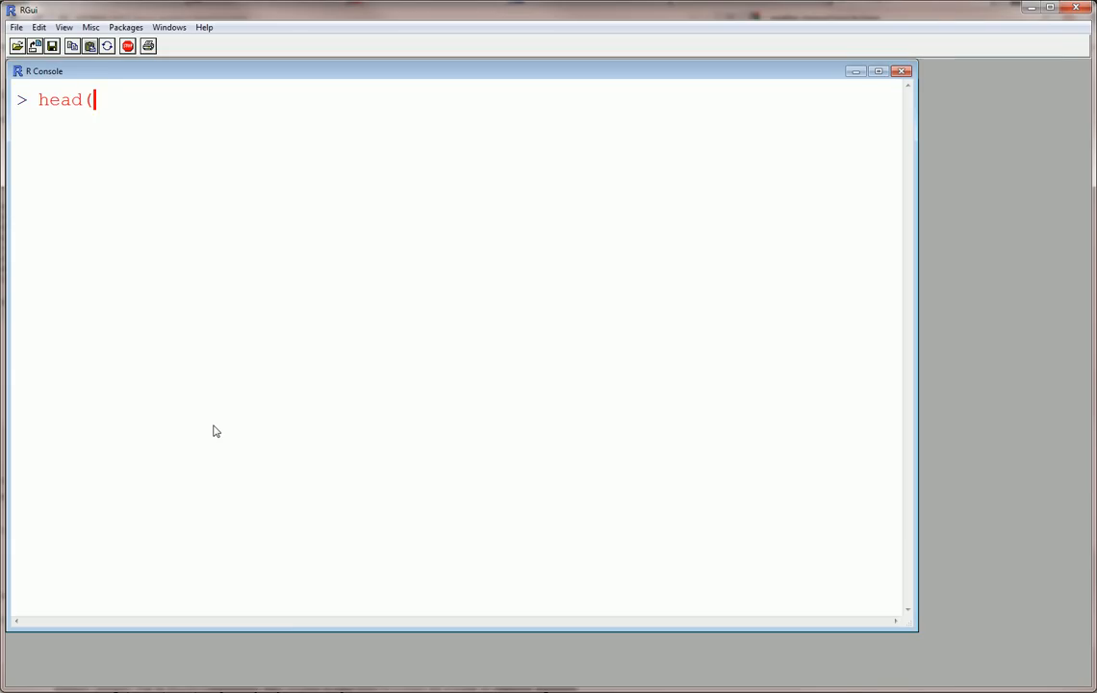
{"action": "type", "text": "USmelanoma"}
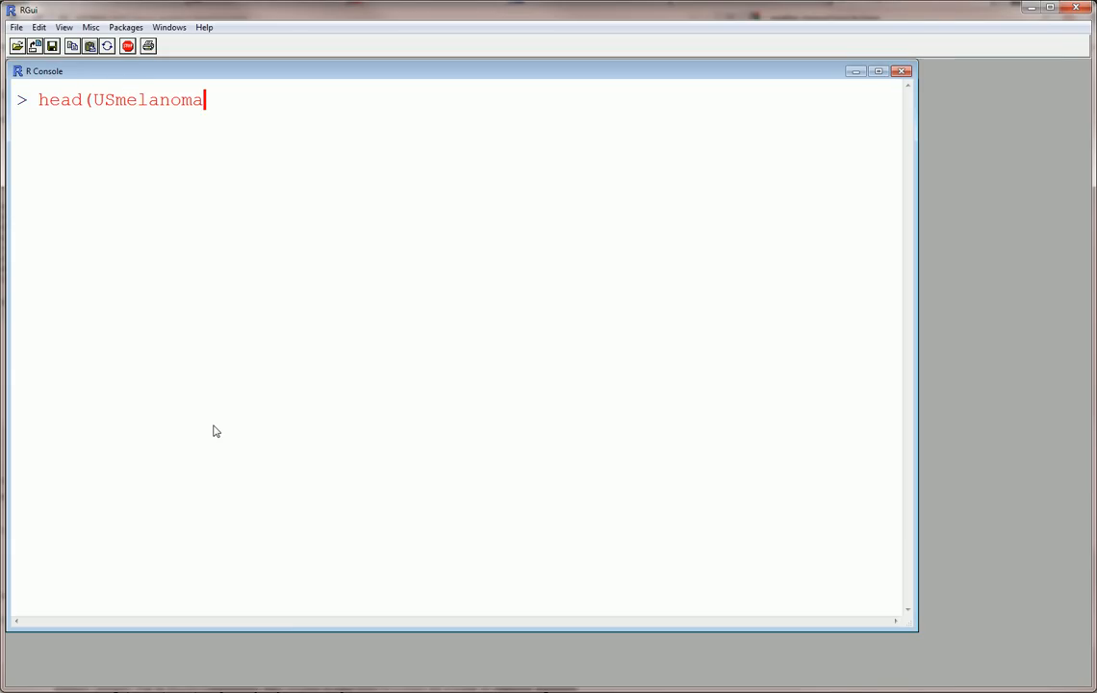
{"action": "key", "text": "Return"}
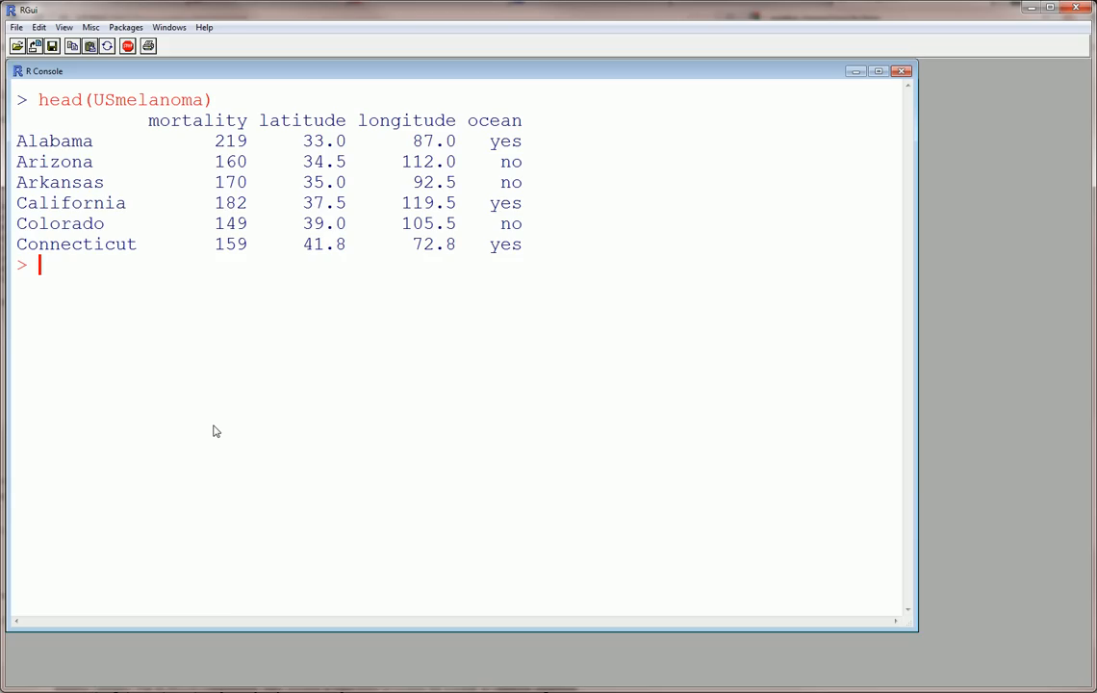
Run hist(USmelanoma$mortality) to draw a frequency histogram in the graphics window
{"action": "type", "text": "hist"}
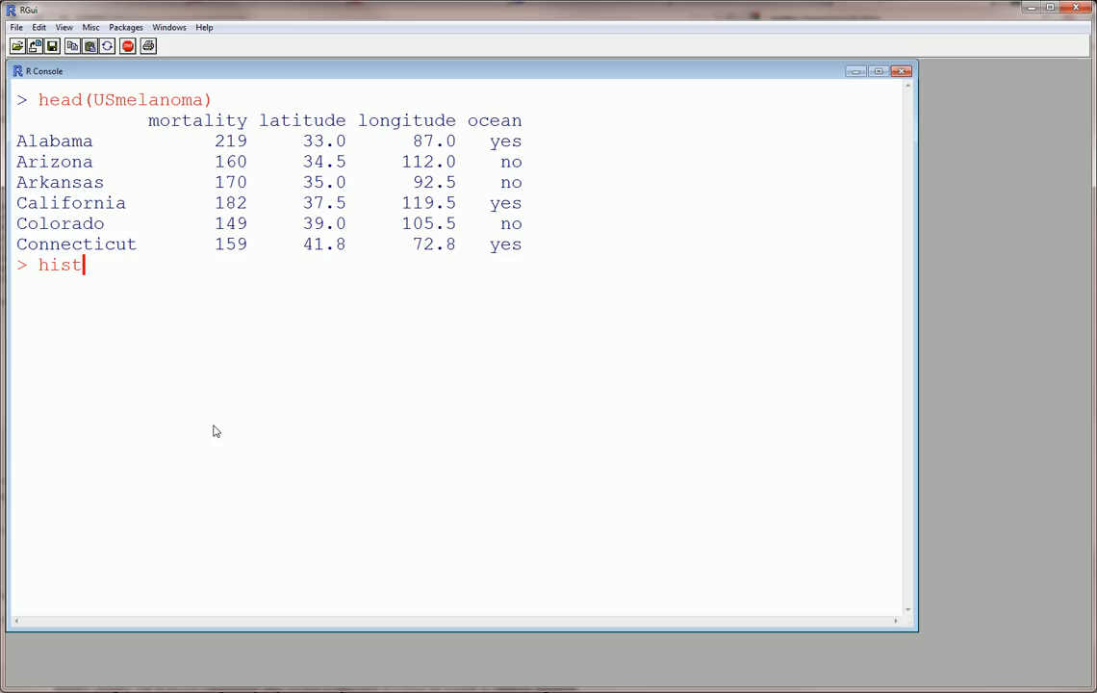
{"action": "type", "text": "(Us"}
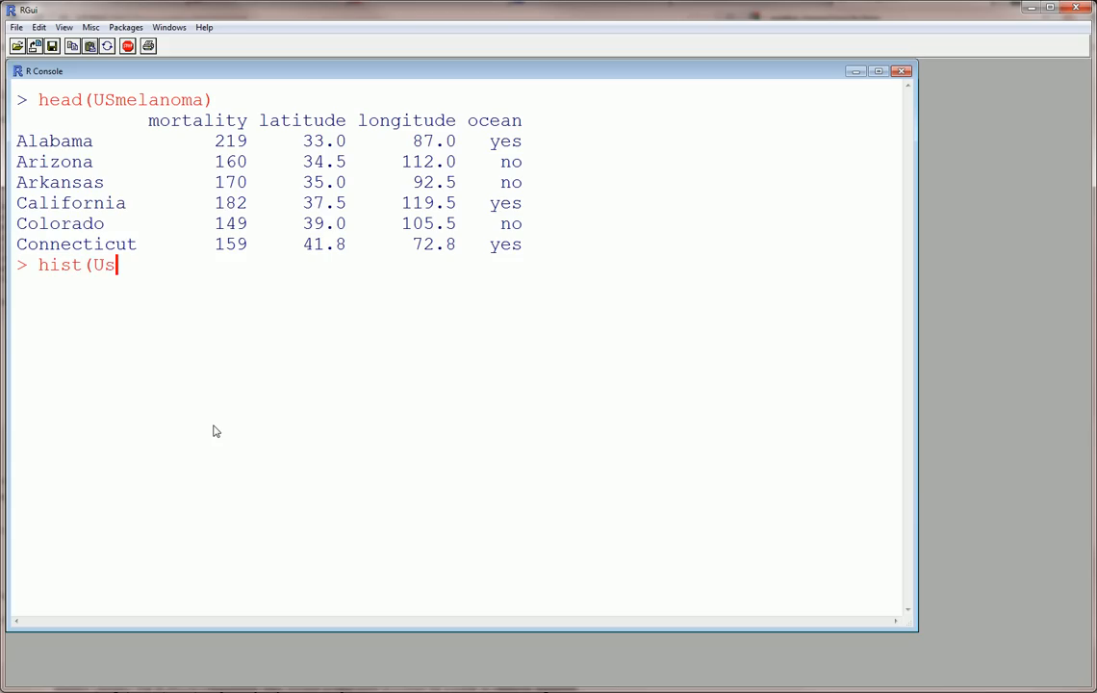
{"action": "key", "text": "BackSpace"}
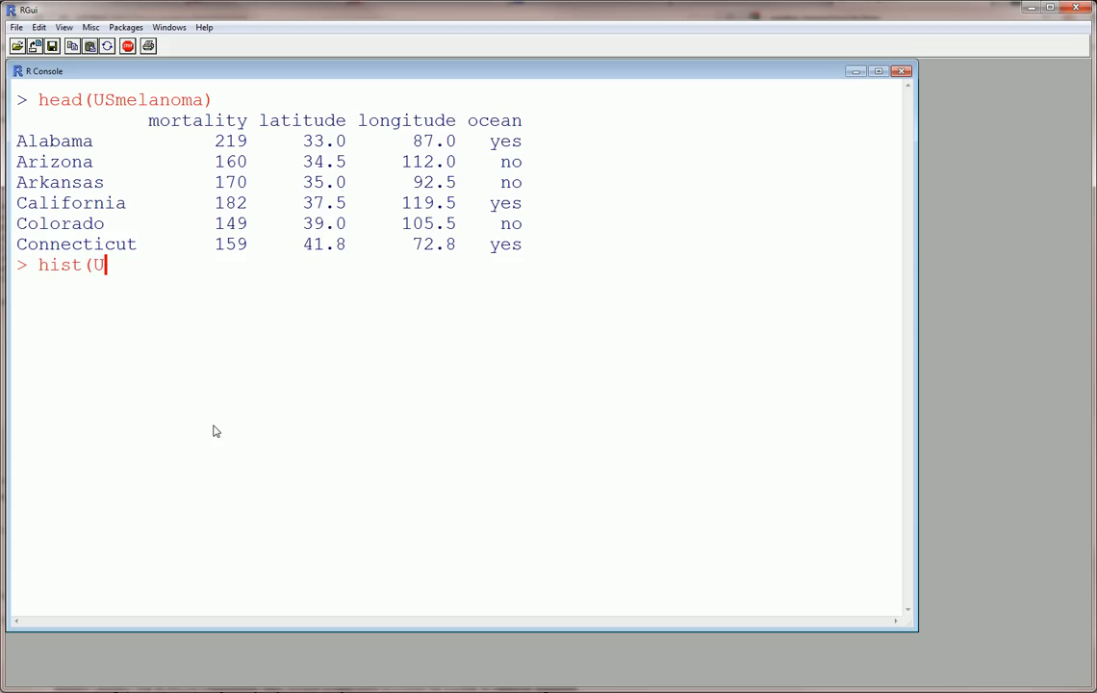
{"action": "type", "text": "S"}
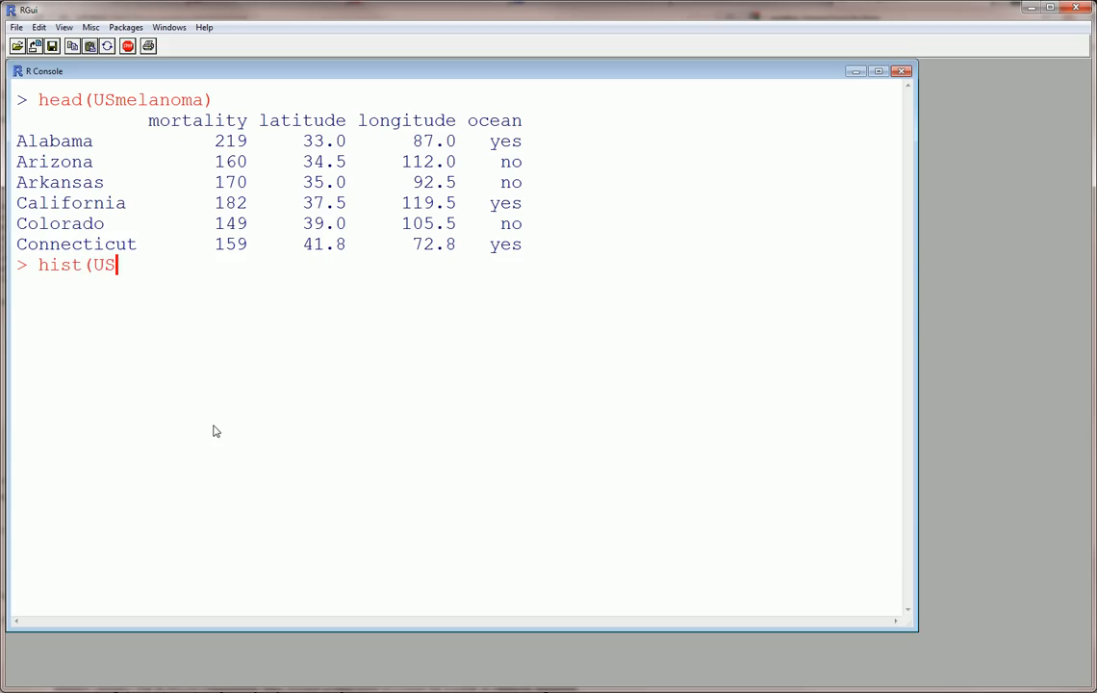
{"action": "type", "text": "melanoma$"}
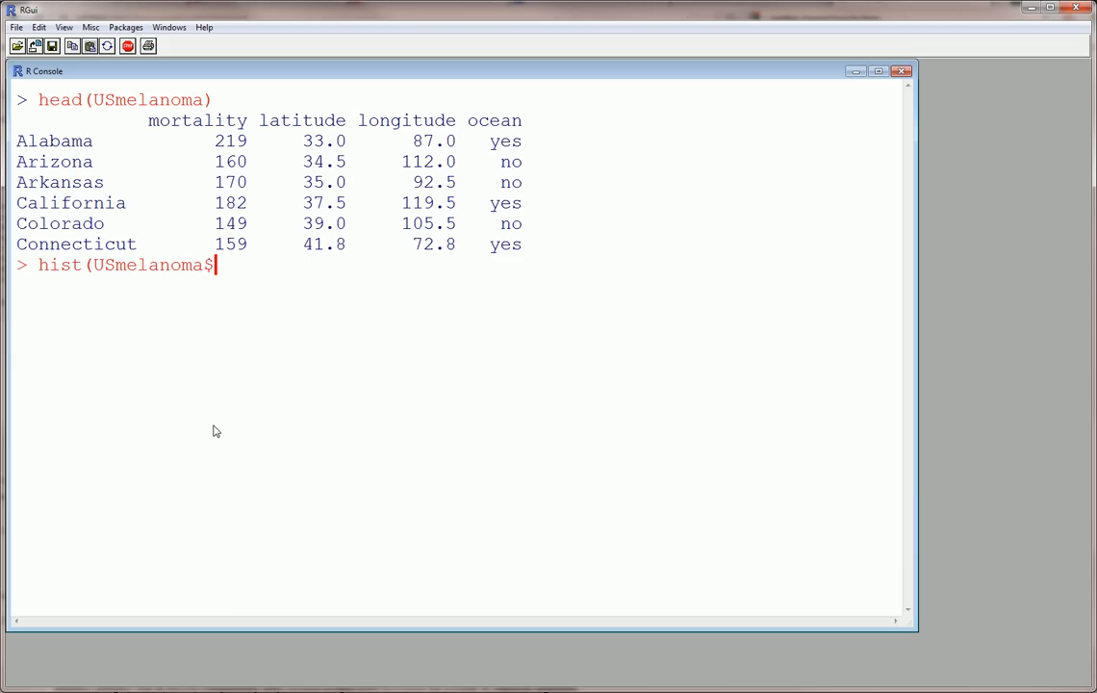
{"action": "type", "text": "mortality"}
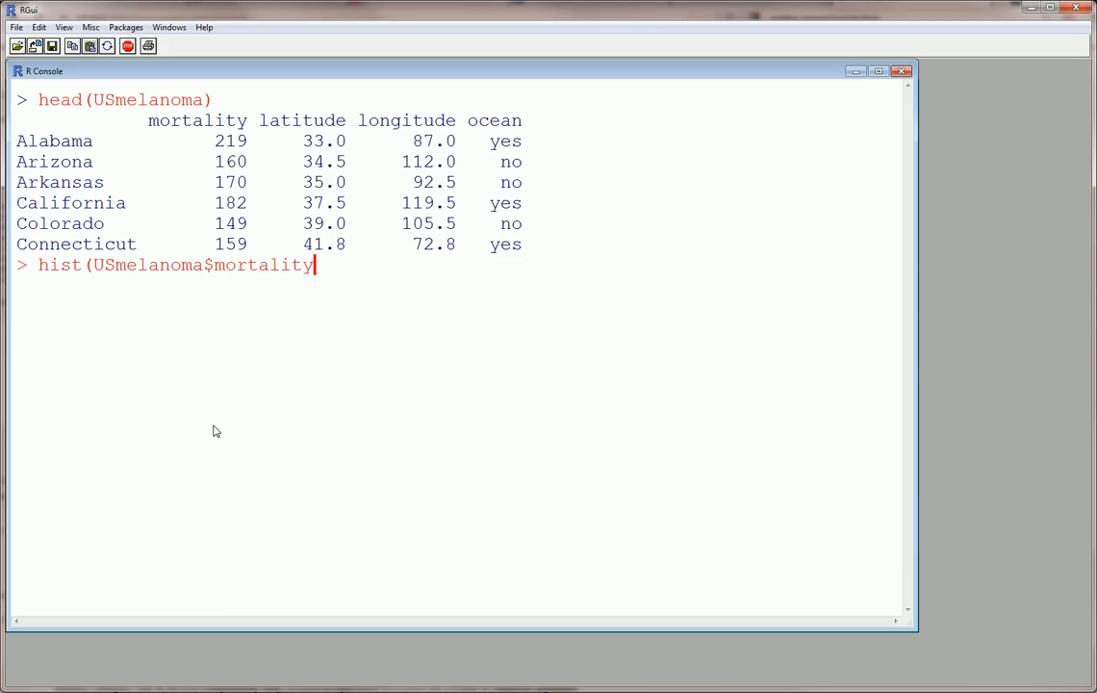
{"action": "key", "text": "Return"}
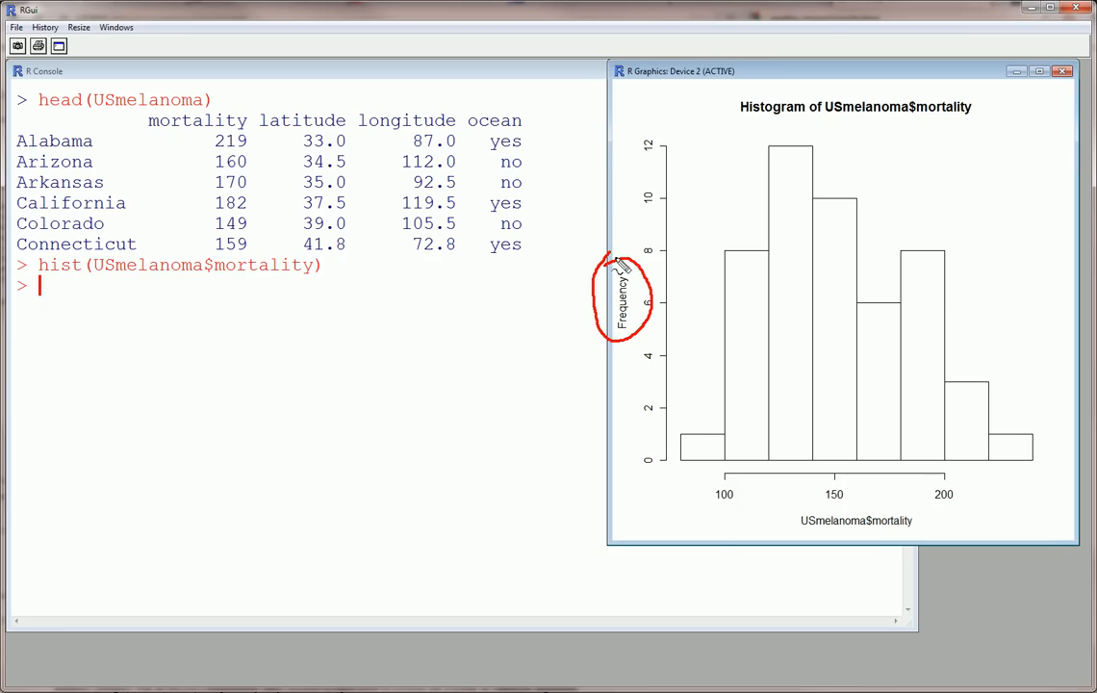
{"action": "mouse_move", "coordinate": [747, 298]}
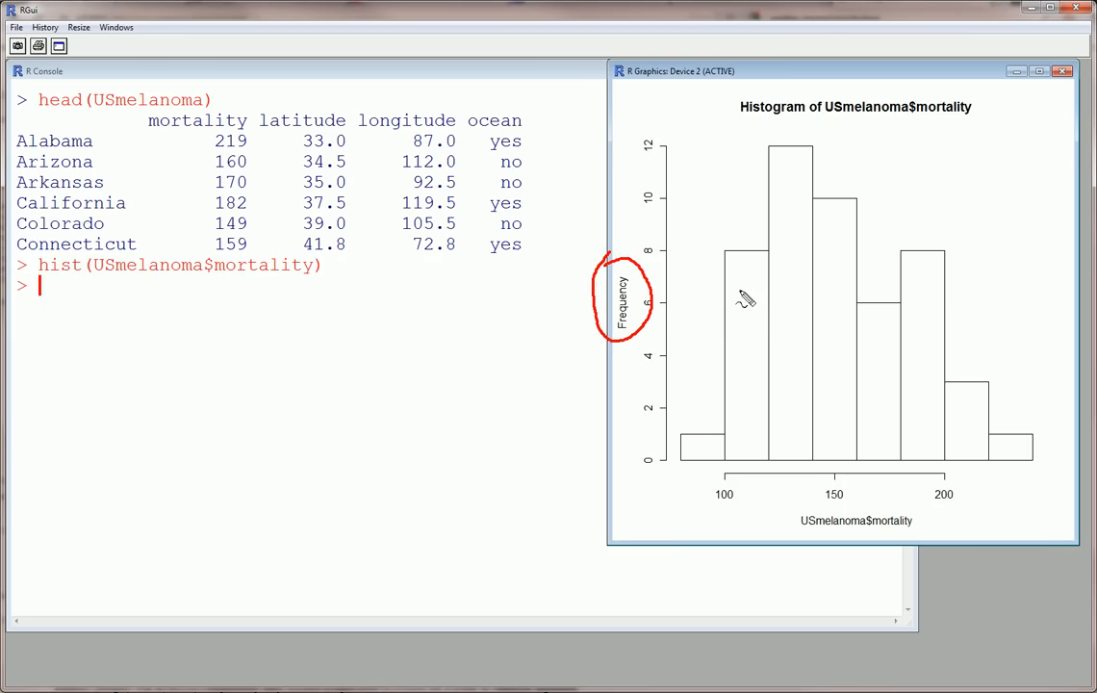
{"action": "mouse_move", "coordinate": [692, 306]}
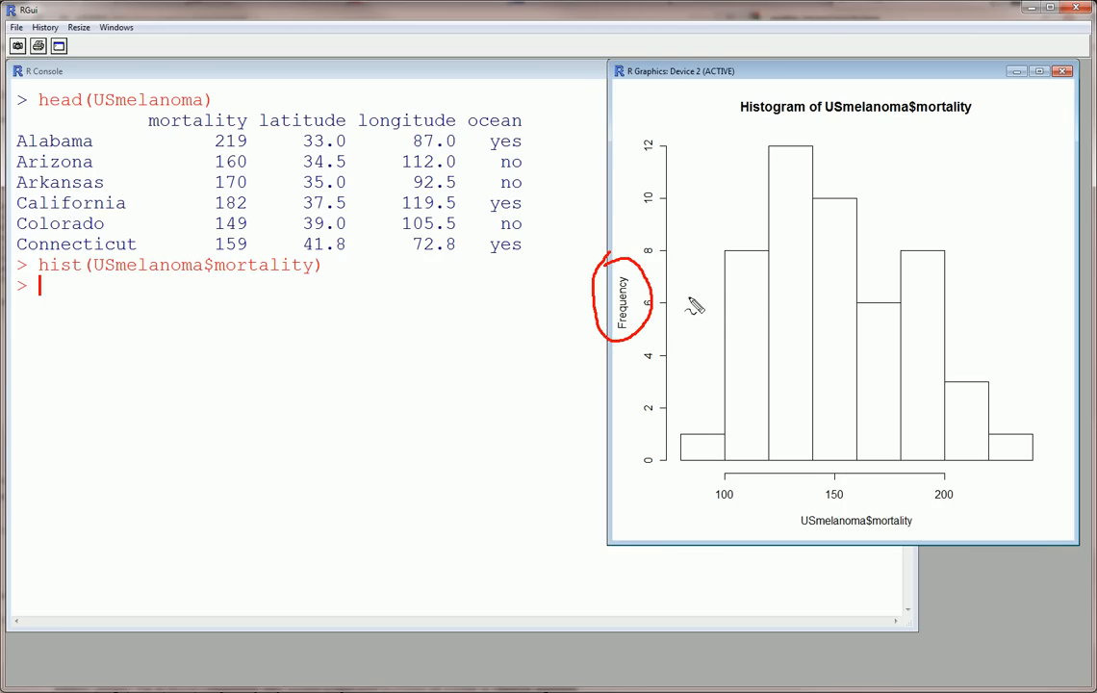
{"action": "mouse_move", "coordinate": [633, 231]}
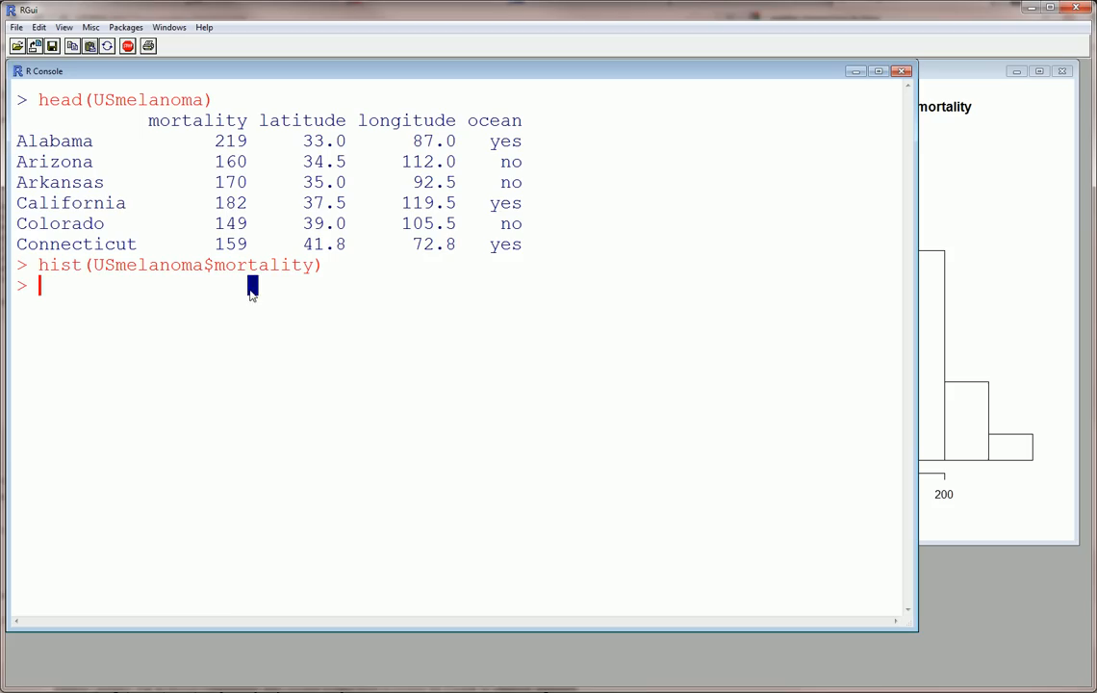
Rerun hist(USmelanoma$mortality, freq=F) so the vertical axis shows density
{"action": "type", "text": "hist(USmelanoma$mortality,"}
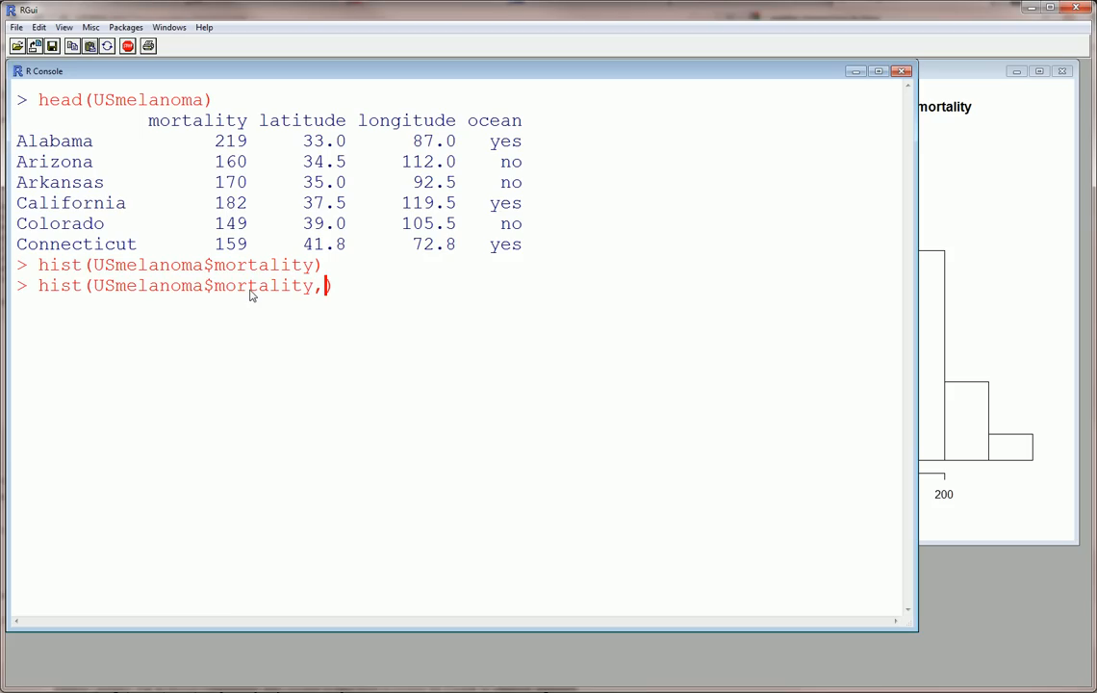
{"action": "type", "text": "freq=F"}
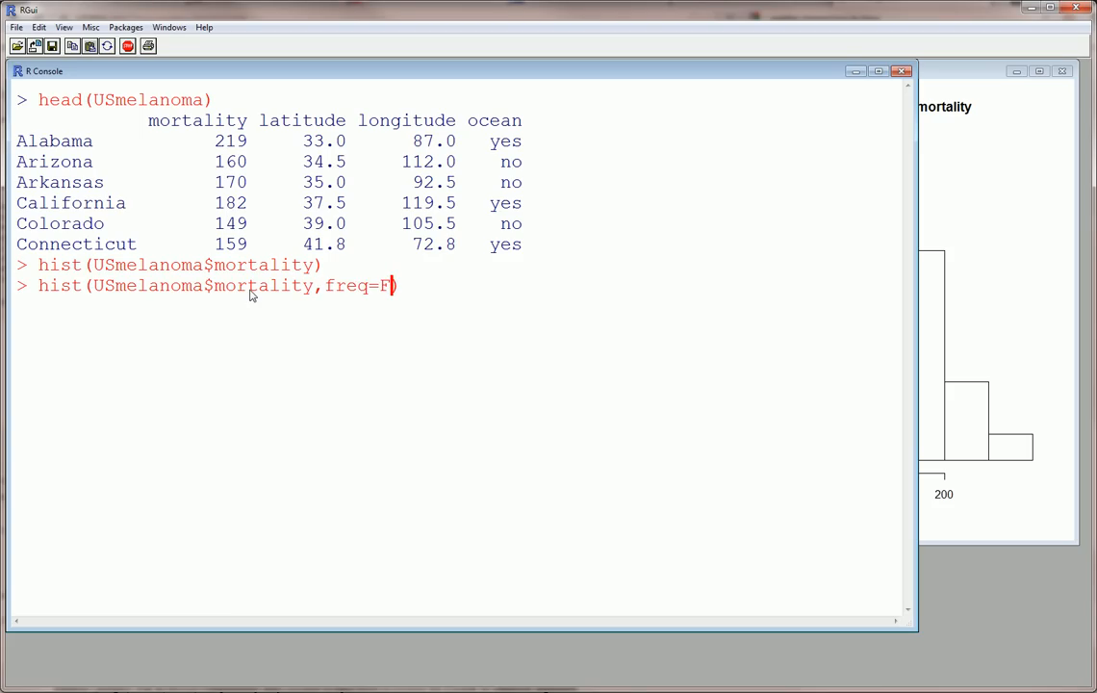
{"action": "key", "text": "Return"}
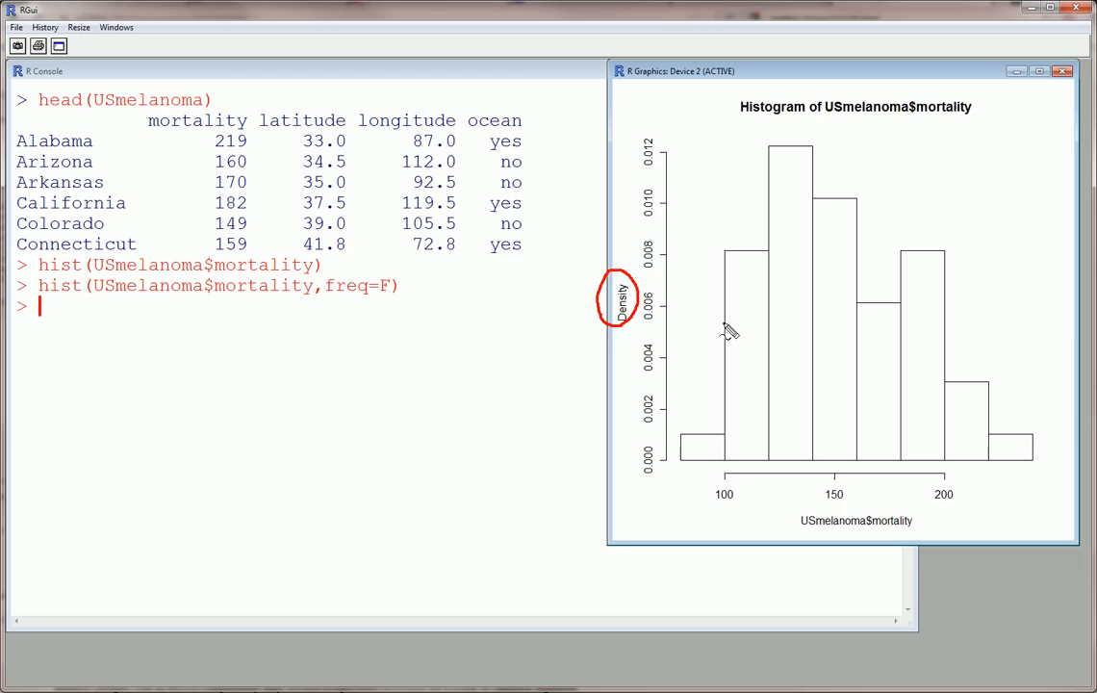
{"action": "mouse_move", "coordinate": [252, 302]}
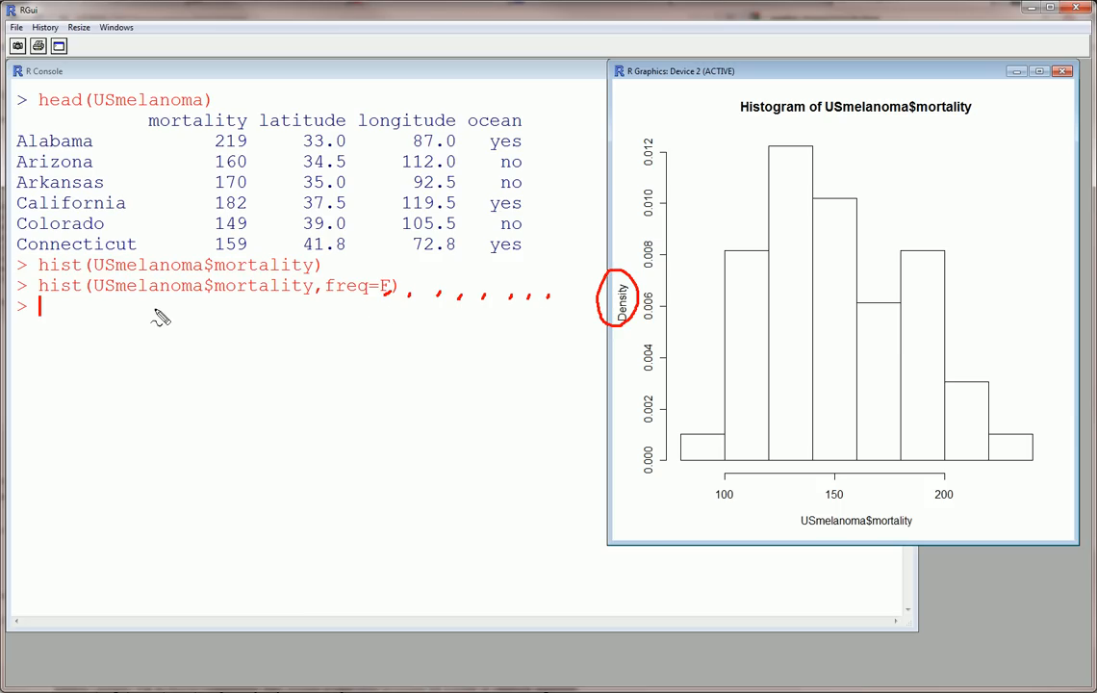
{"action": "mouse_move", "coordinate": [48, 317]}
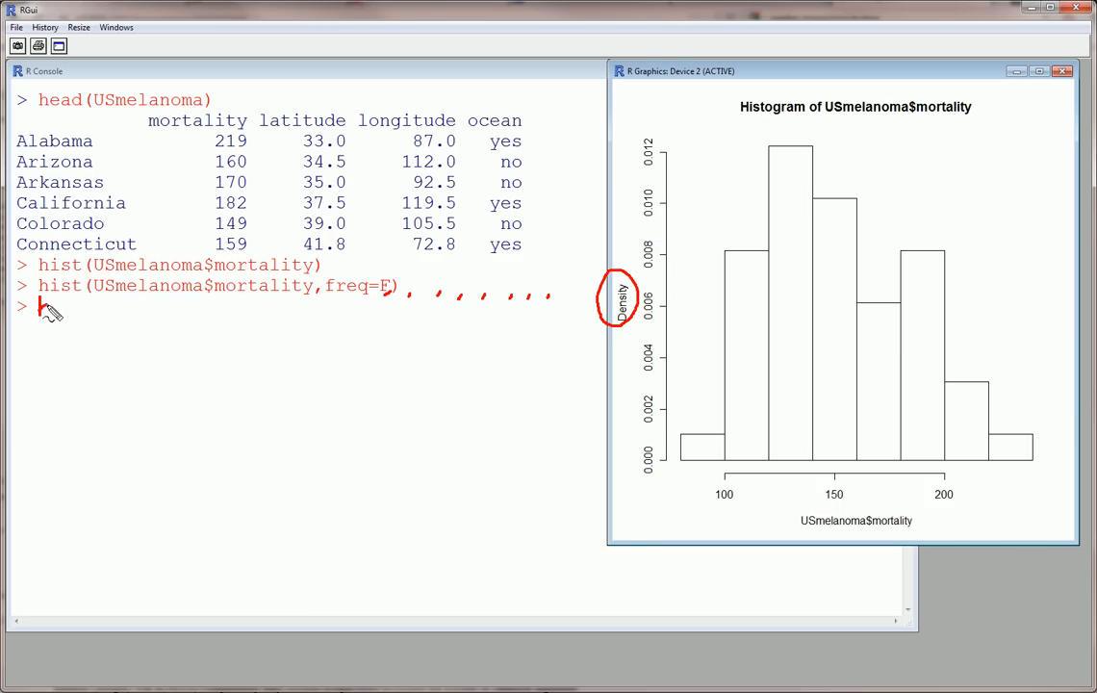
{"action": "type", "text": "he"}
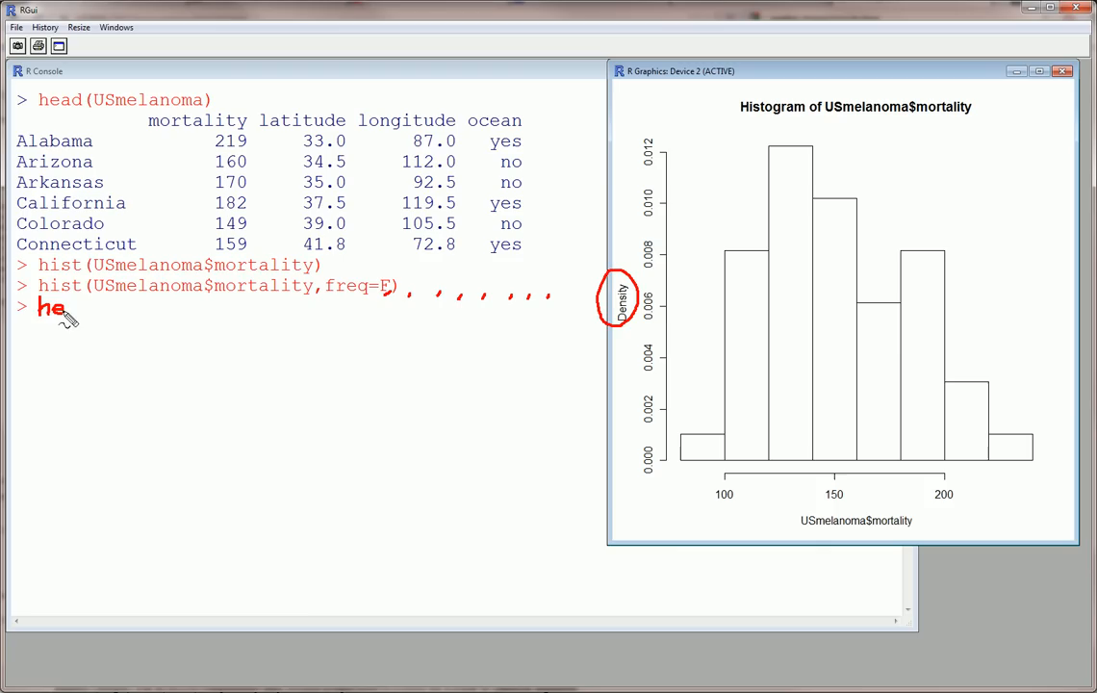
{"action": "type", "text": "lp"}
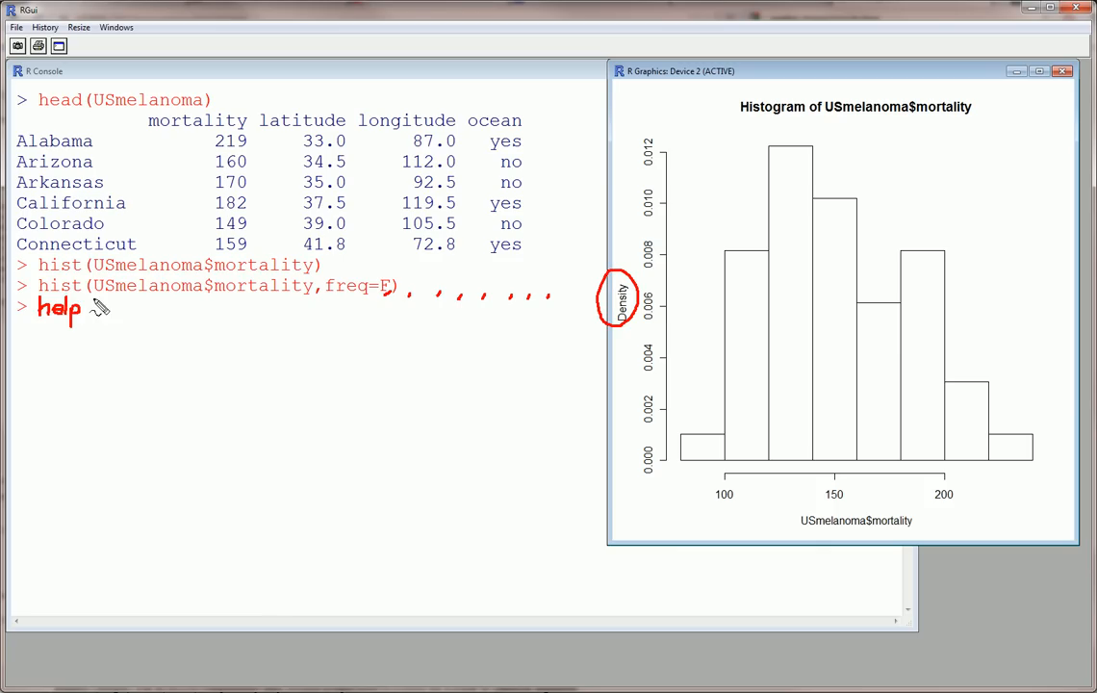
{"action": "type", "text": "( h"}
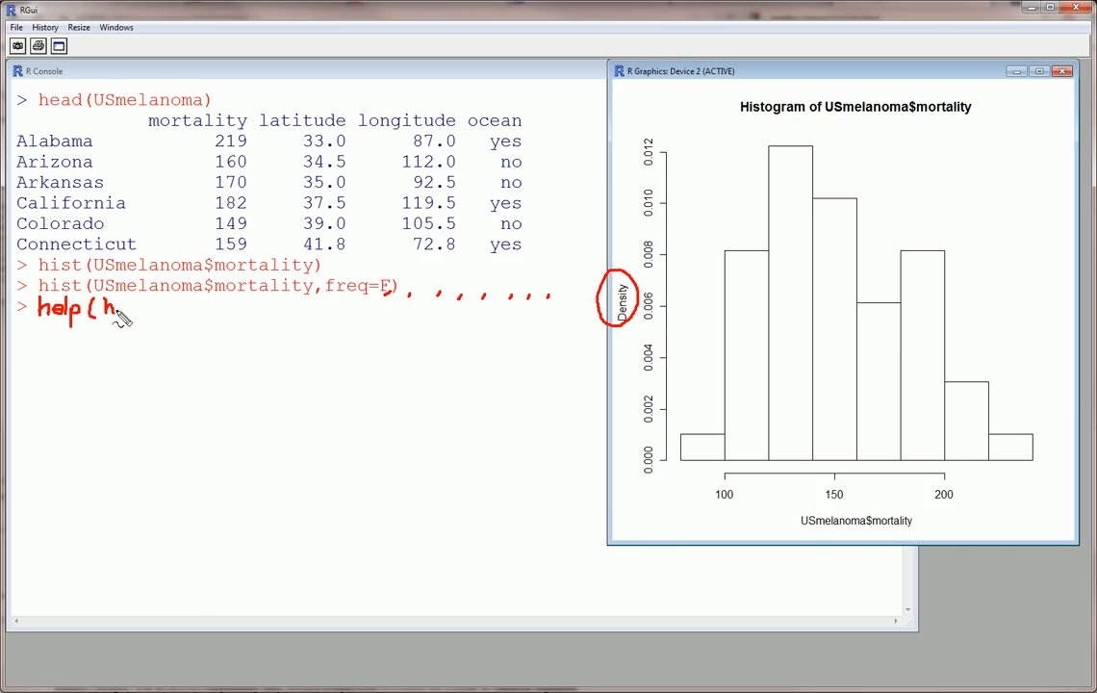
{"action": "type", "text": "i"}
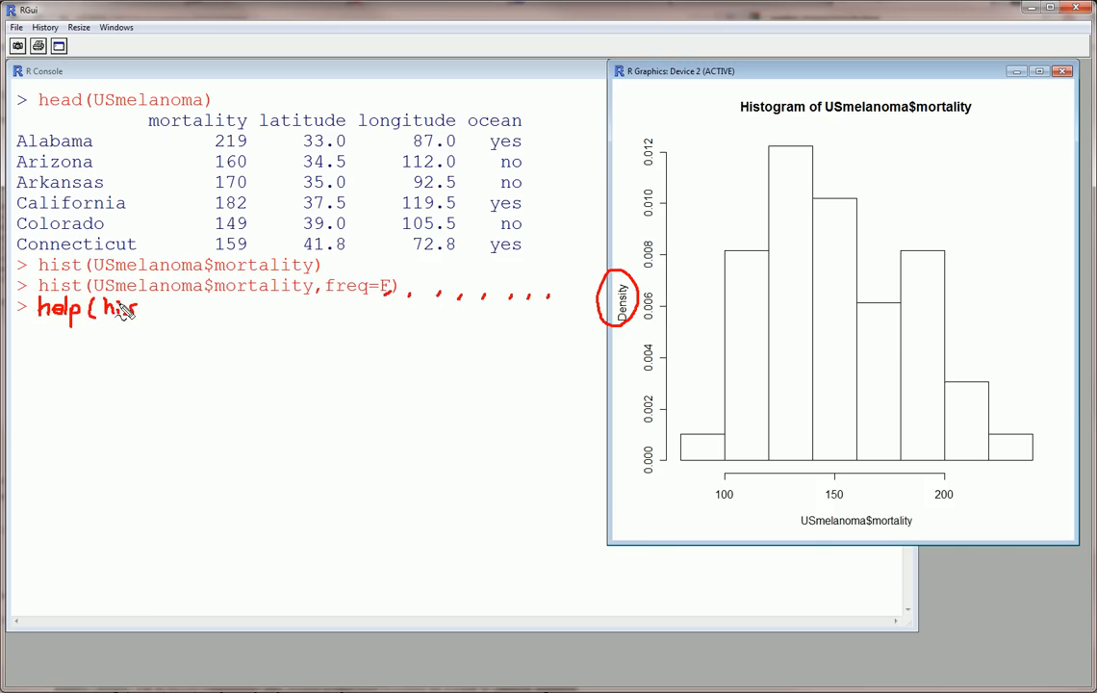
{"action": "type", "text": "st"}
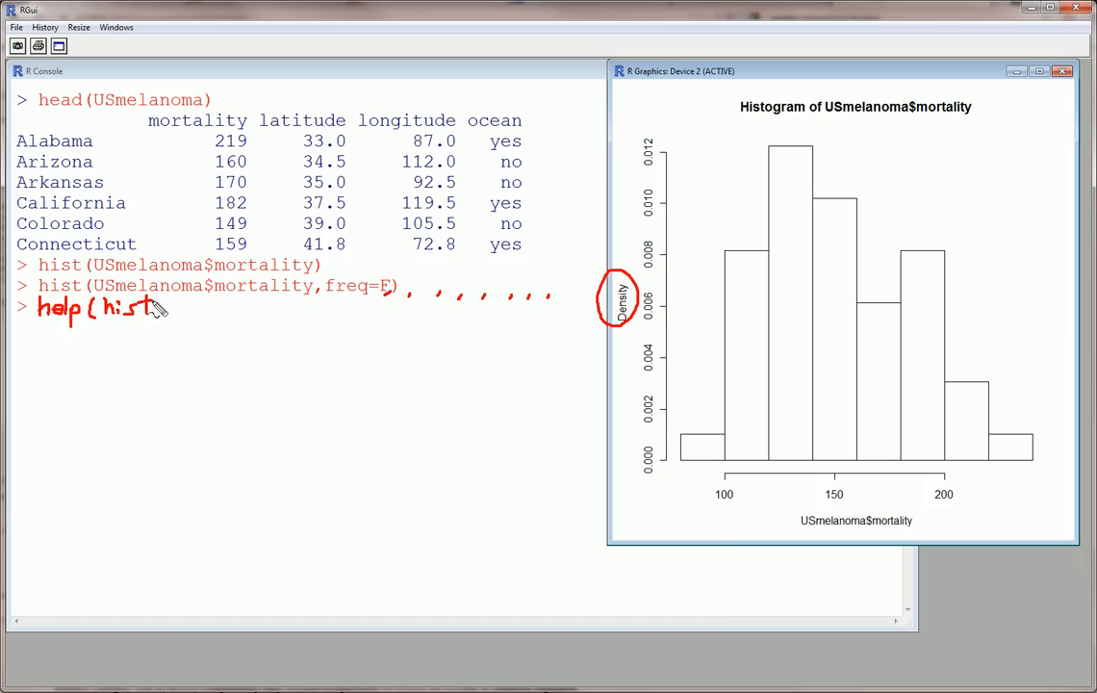
{"action": "type", "text": ")"}
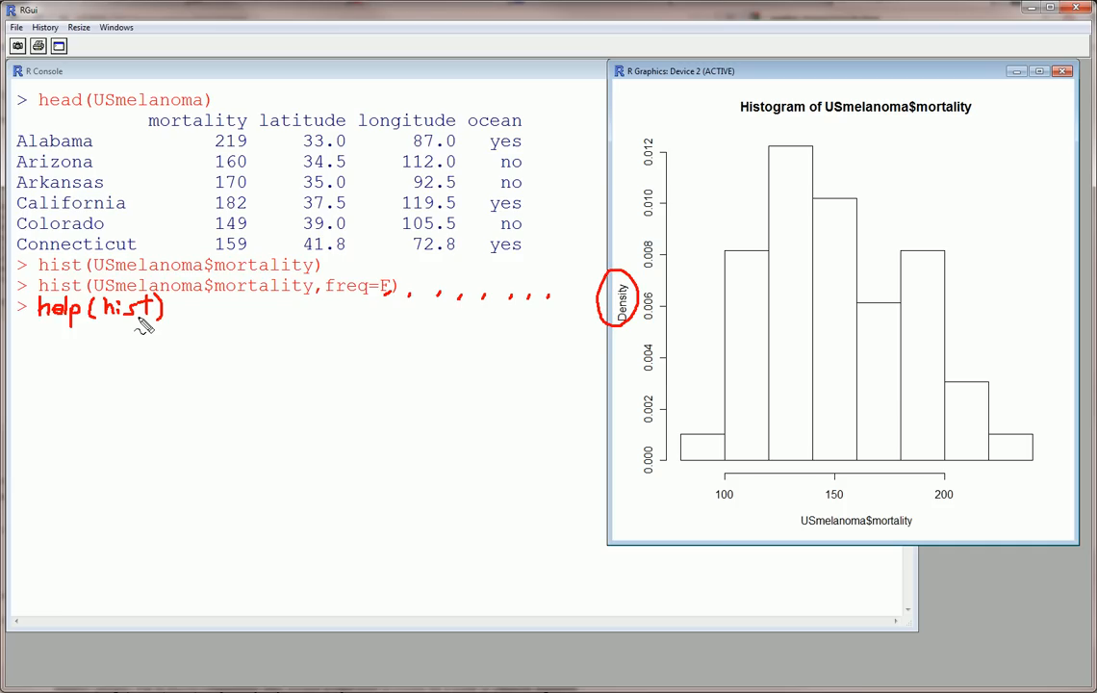
{"action": "mouse_move", "coordinate": [243, 339]}
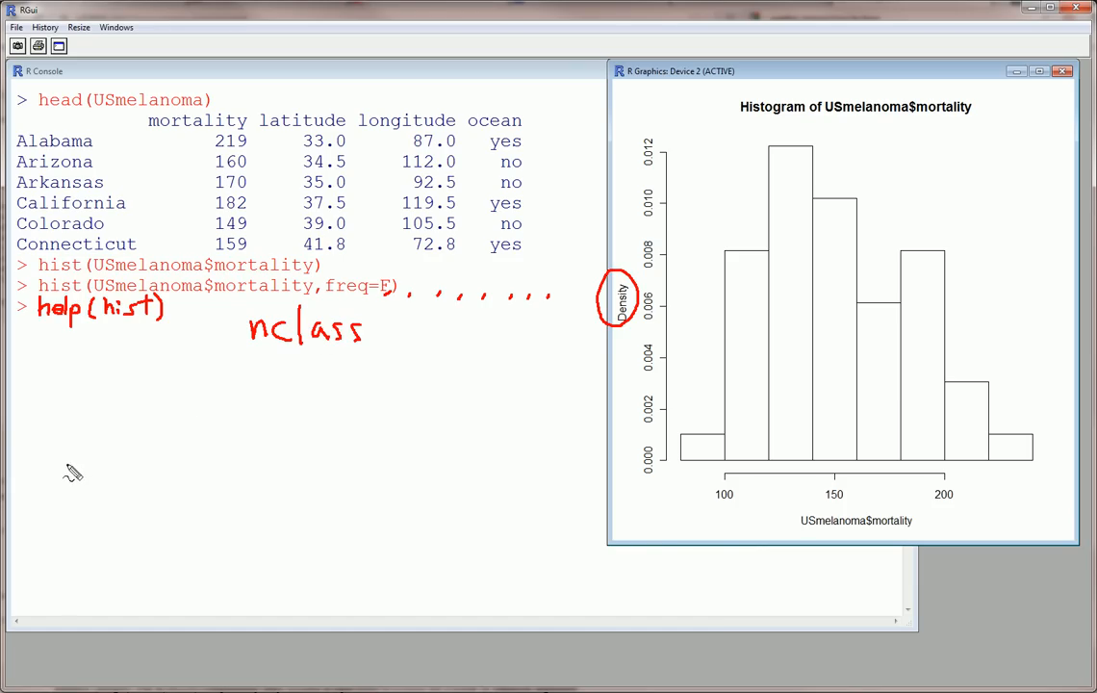
{"action": "mouse_move", "coordinate": [615, 461]}
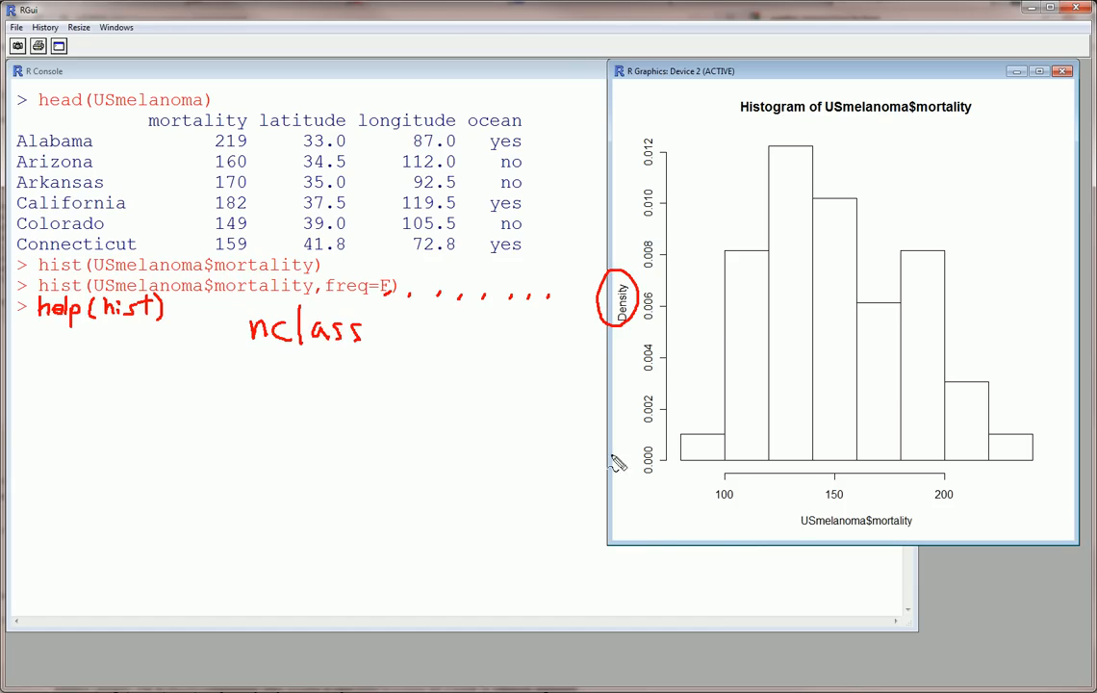
{"action": "left_click_drag", "start_coordinate": [689, 473], "coordinate": [862, 464]}
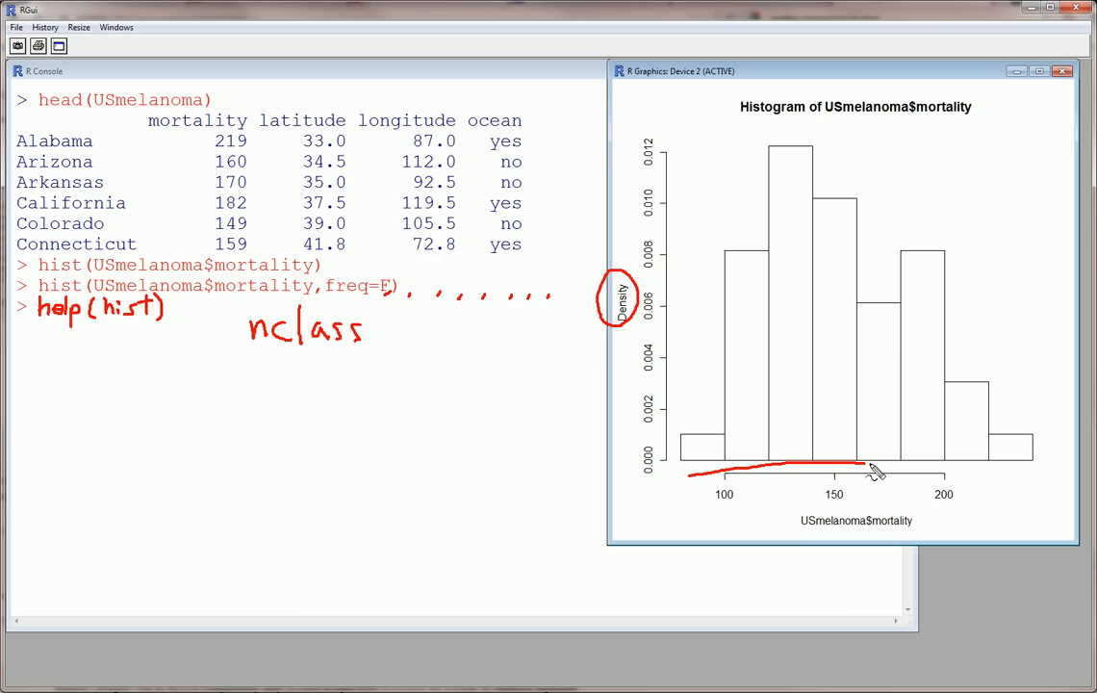
{"action": "left_click_drag", "start_coordinate": [862, 469], "coordinate": [1039, 469]}
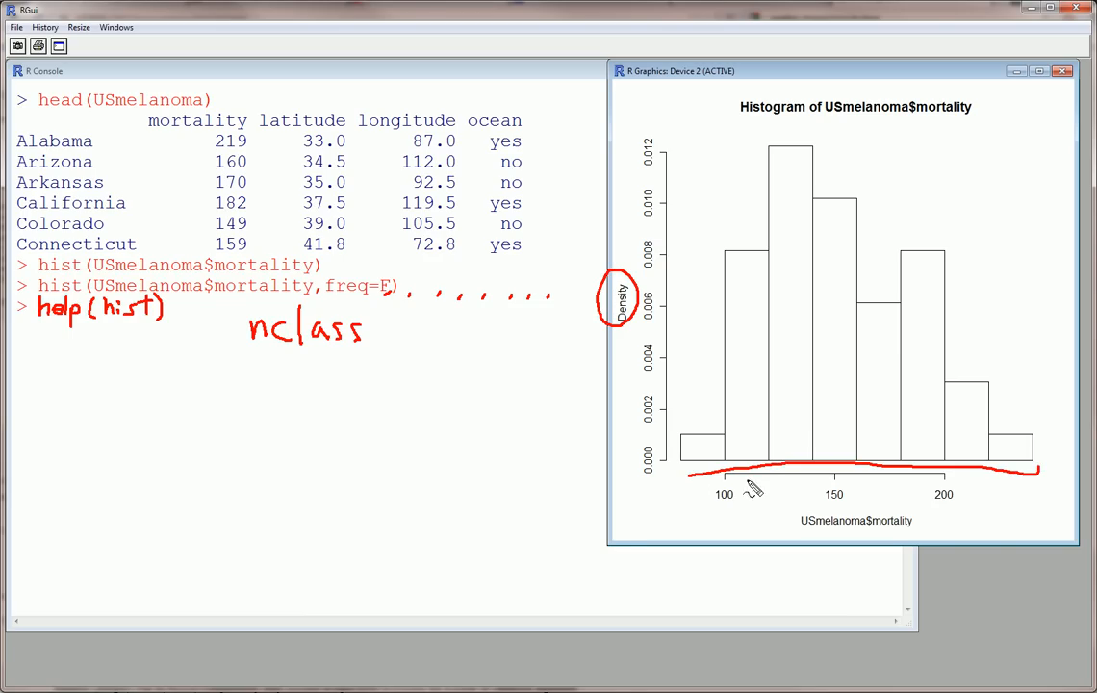
{"action": "mouse_move", "coordinate": [691, 460]}
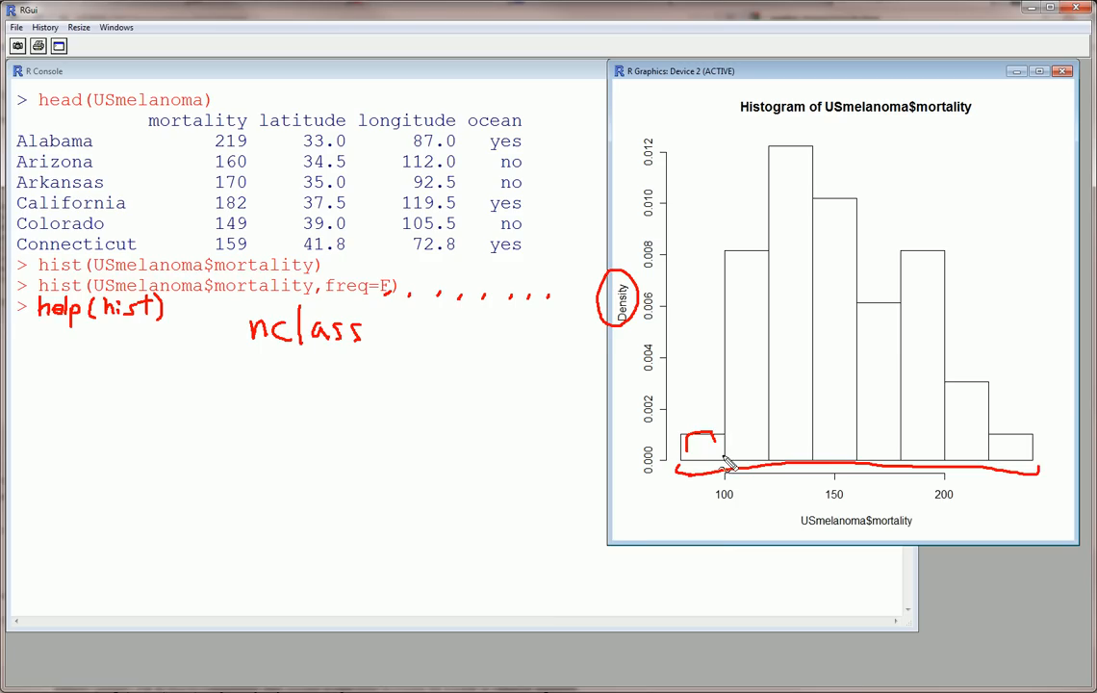
{"action": "left_click_drag", "start_coordinate": [725, 460], "coordinate": [812, 464]}
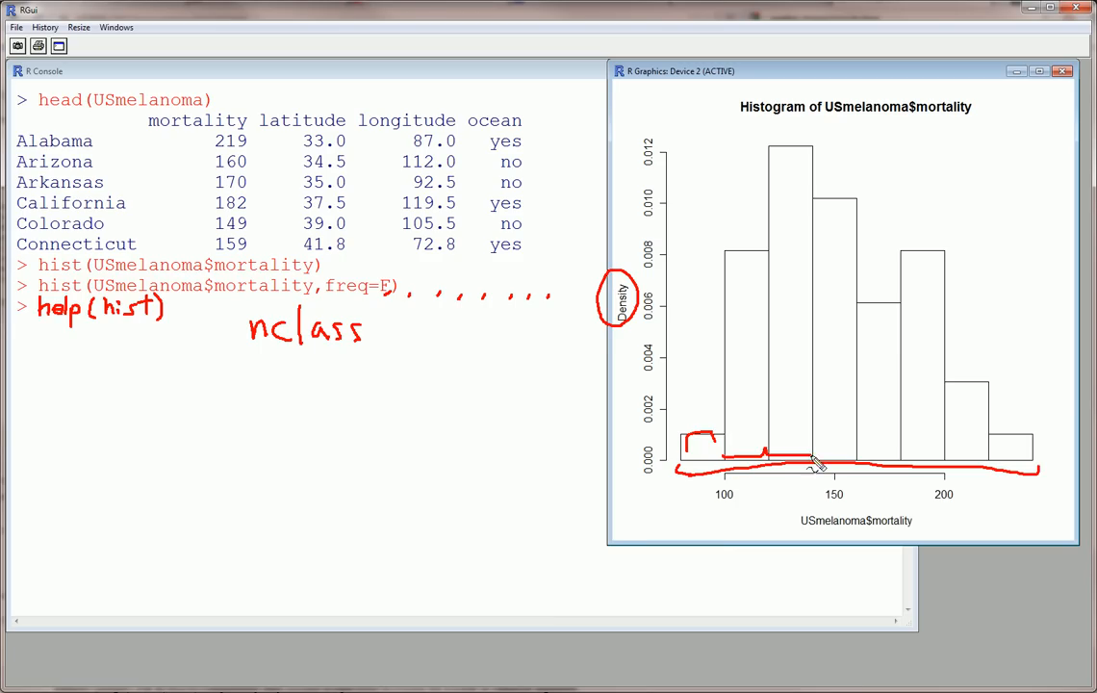
{"action": "left_click_drag", "start_coordinate": [808, 453], "coordinate": [901, 452]}
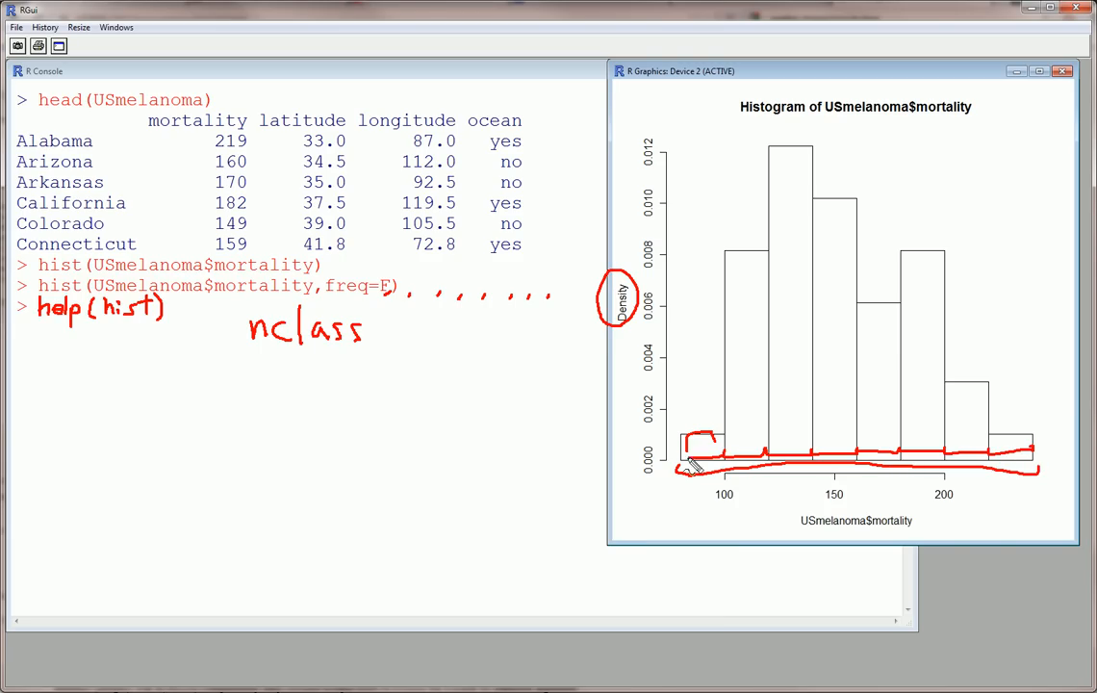
{"action": "left_click_drag", "start_coordinate": [240, 358], "coordinate": [385, 362]}
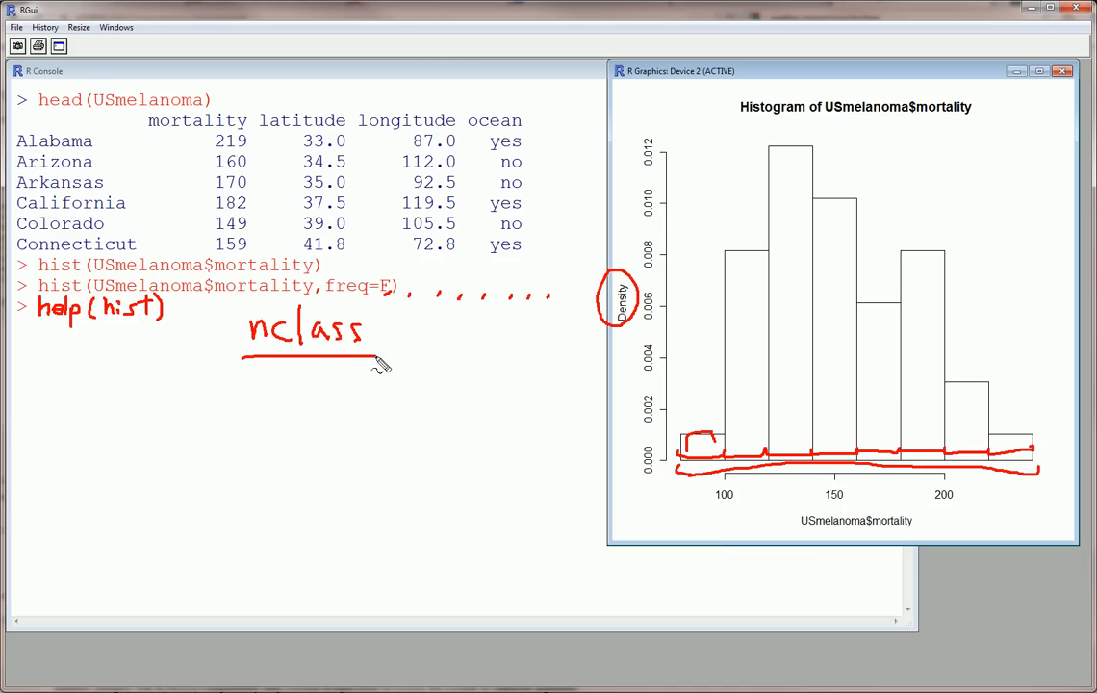
{"action": "mouse_move", "coordinate": [435, 340]}
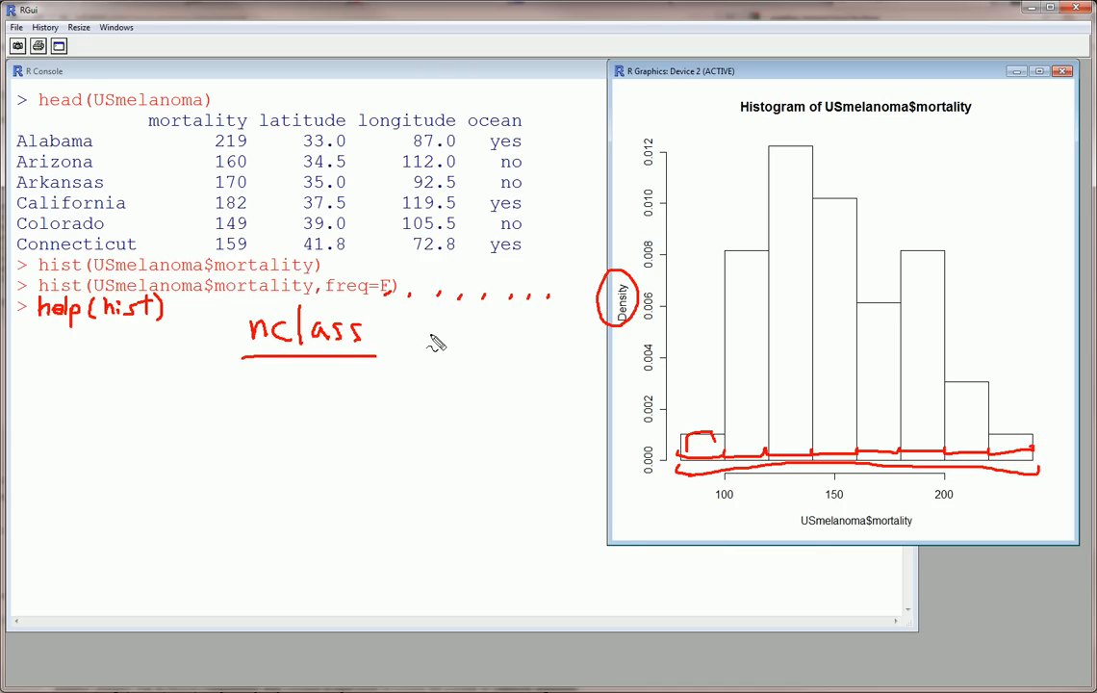
{"action": "mouse_move", "coordinate": [433, 342]}
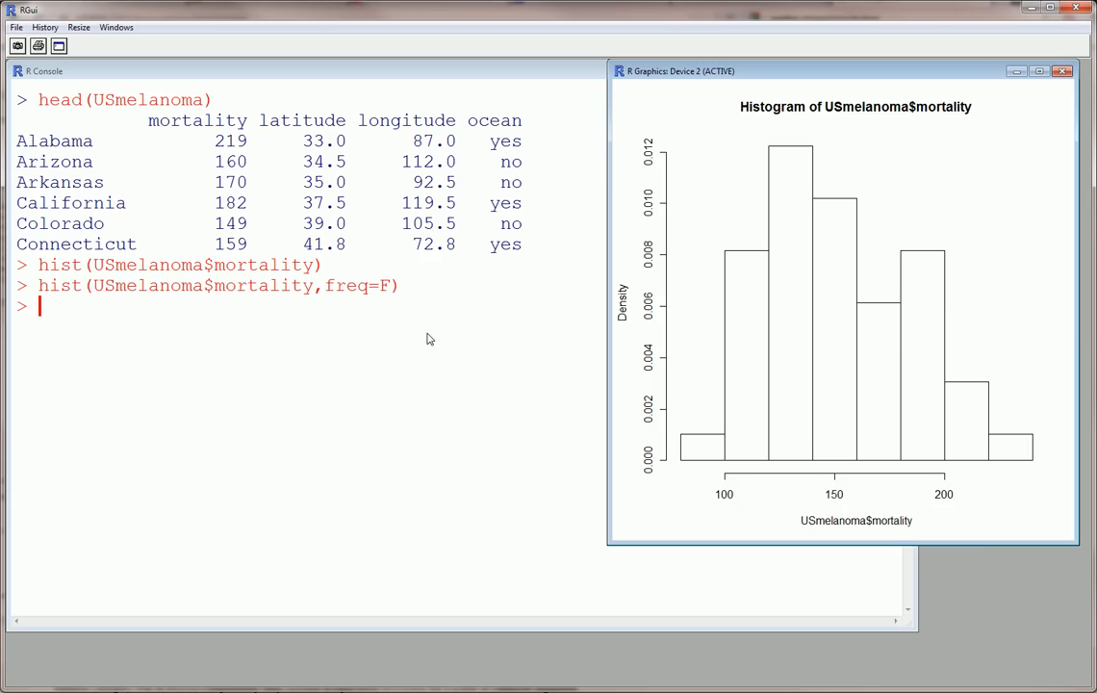
{"action": "mouse_move", "coordinate": [477, 141]}
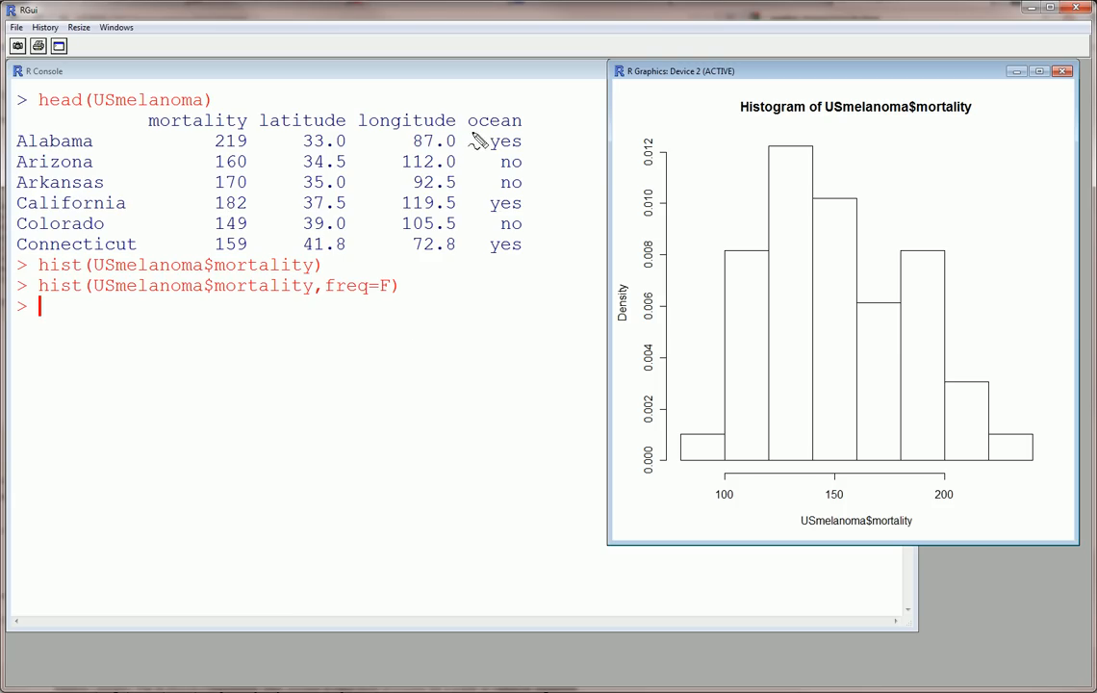